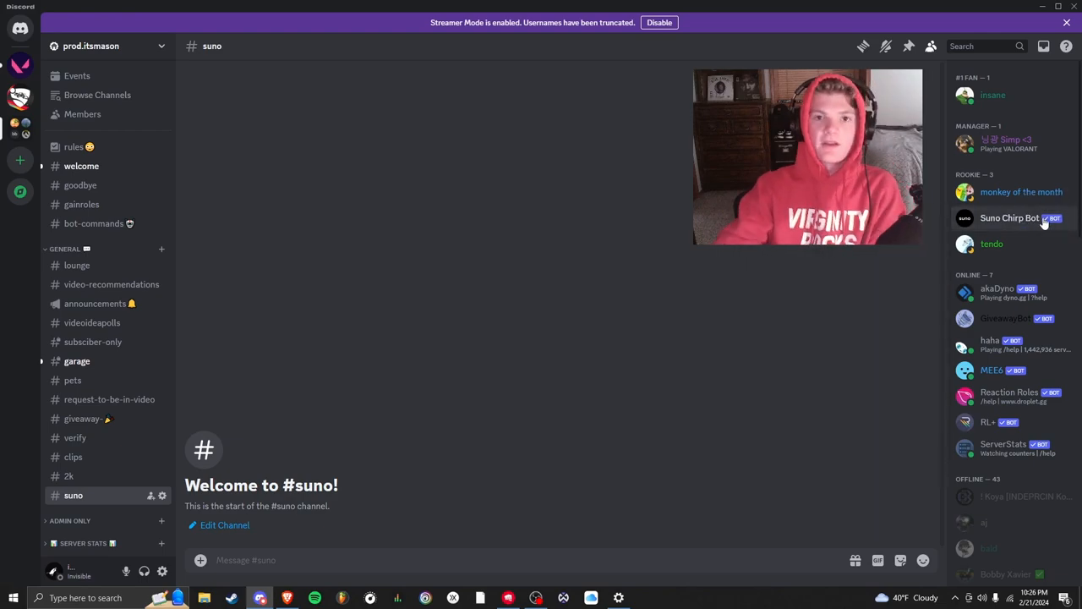
Step: Submit a /chirp request with music type 'Pop type beat' and empty lyrics
text(/chir)
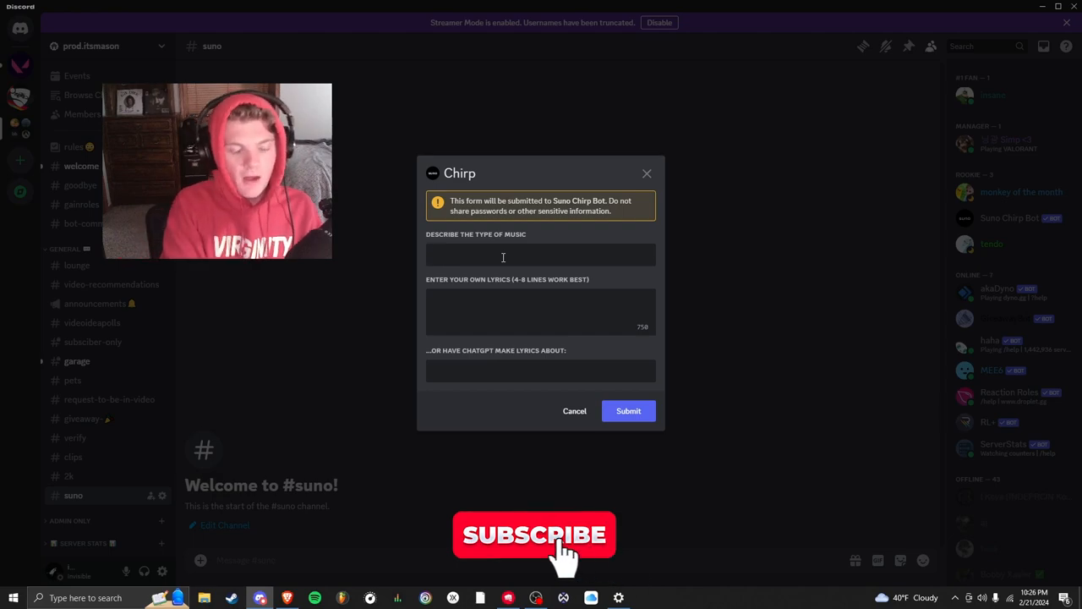
text(Pop type beat)
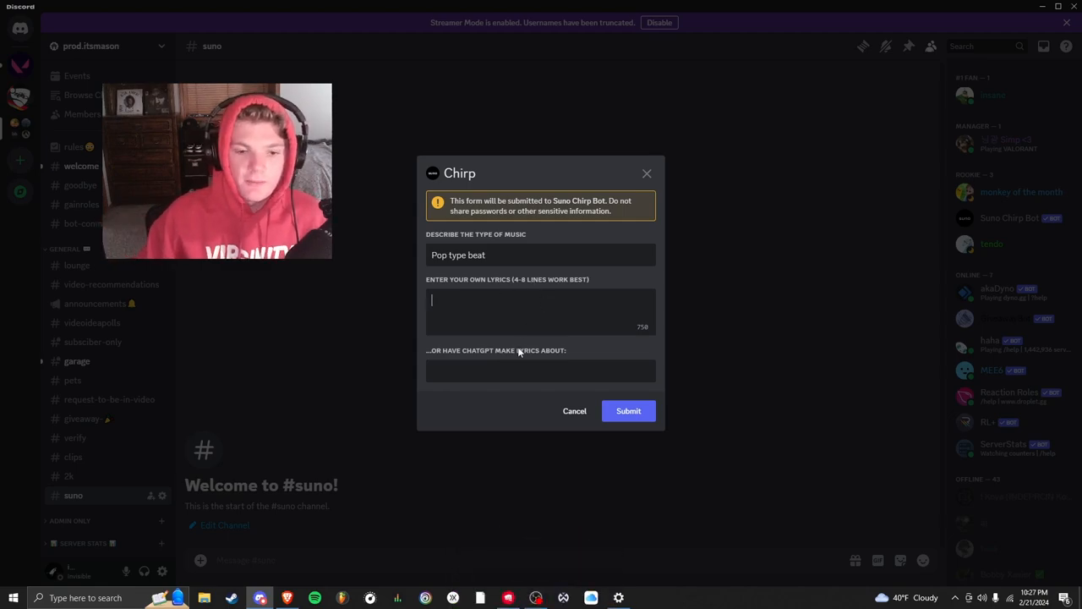
click(541, 370)
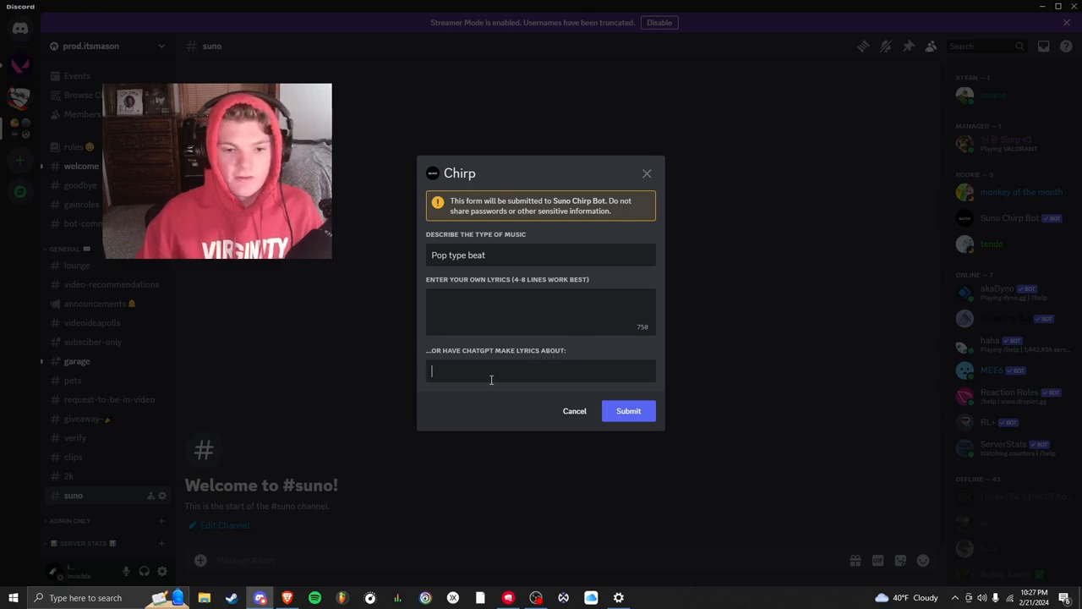
click(629, 411)
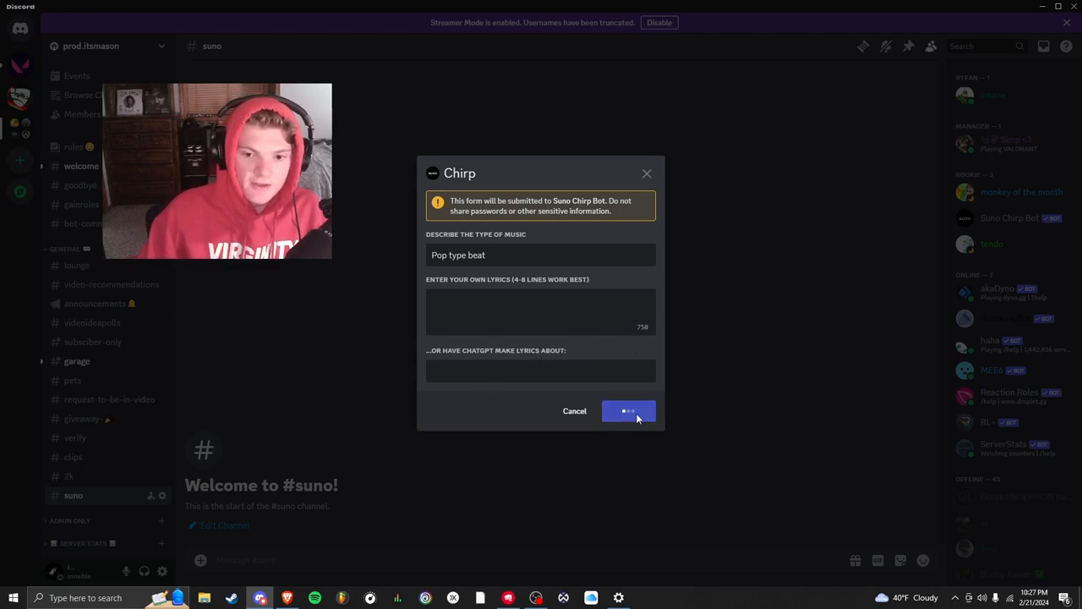
Step: Preview the first Pop type beat song's enlarged cover art and close it
click(629, 411)
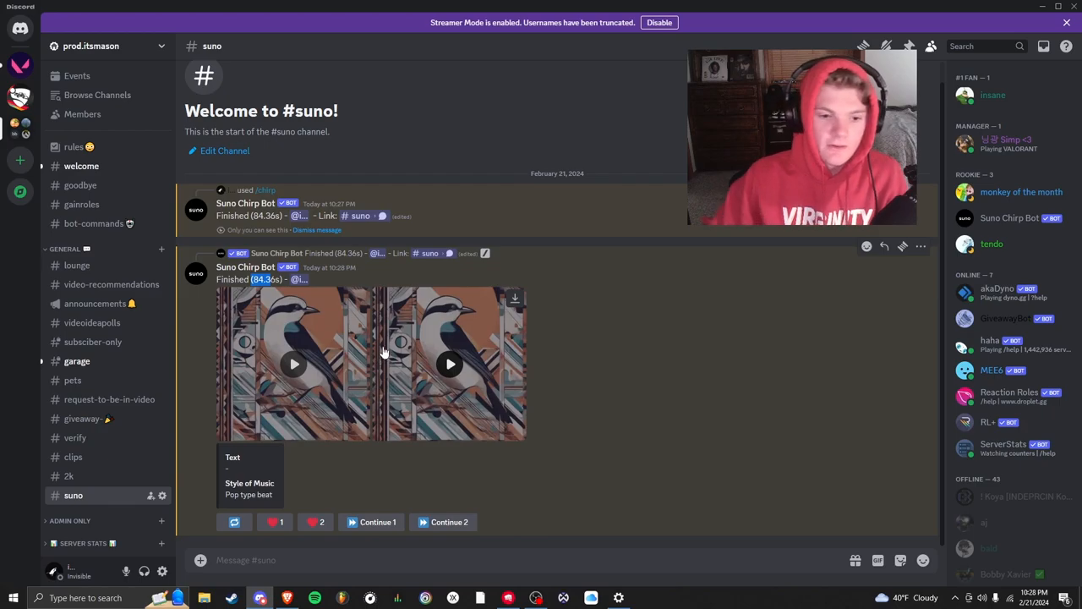
click(450, 365)
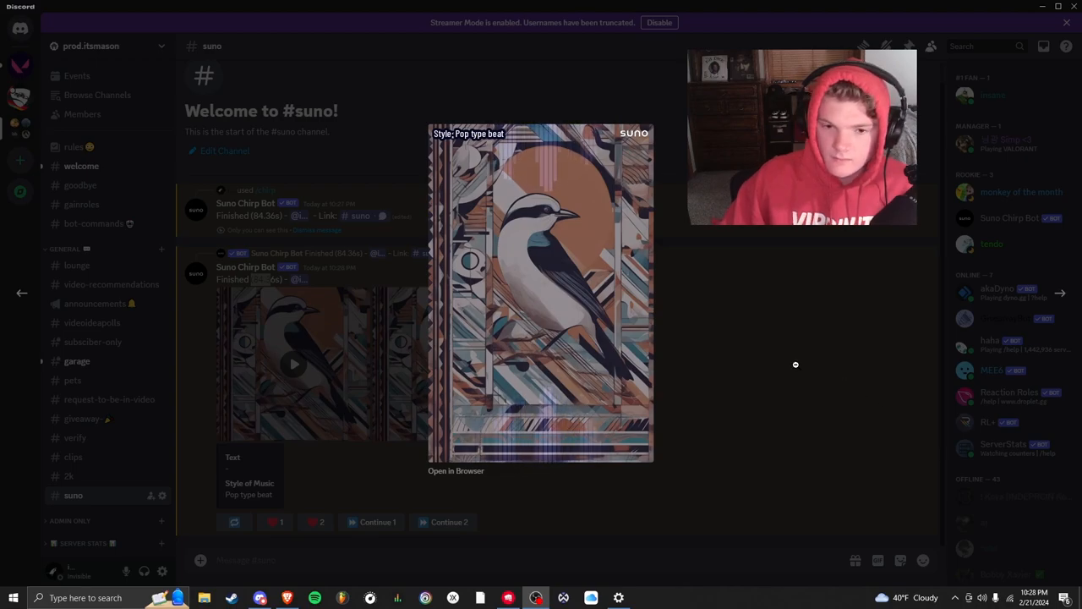
click(541, 294)
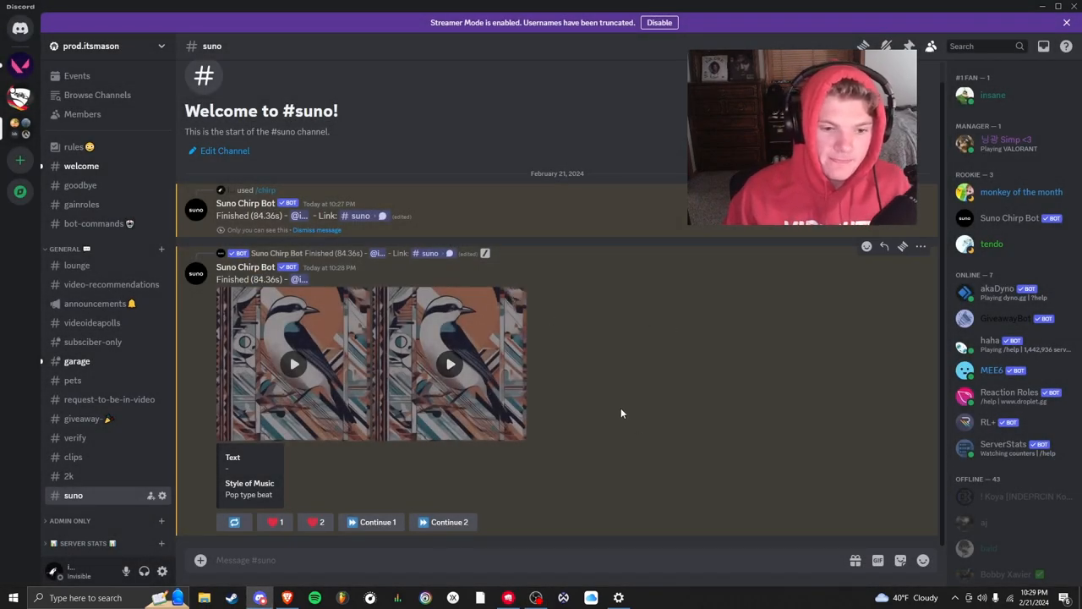
Step: Request the full video clip and save it as chirp.mp4 in Downloads
click(450, 363)
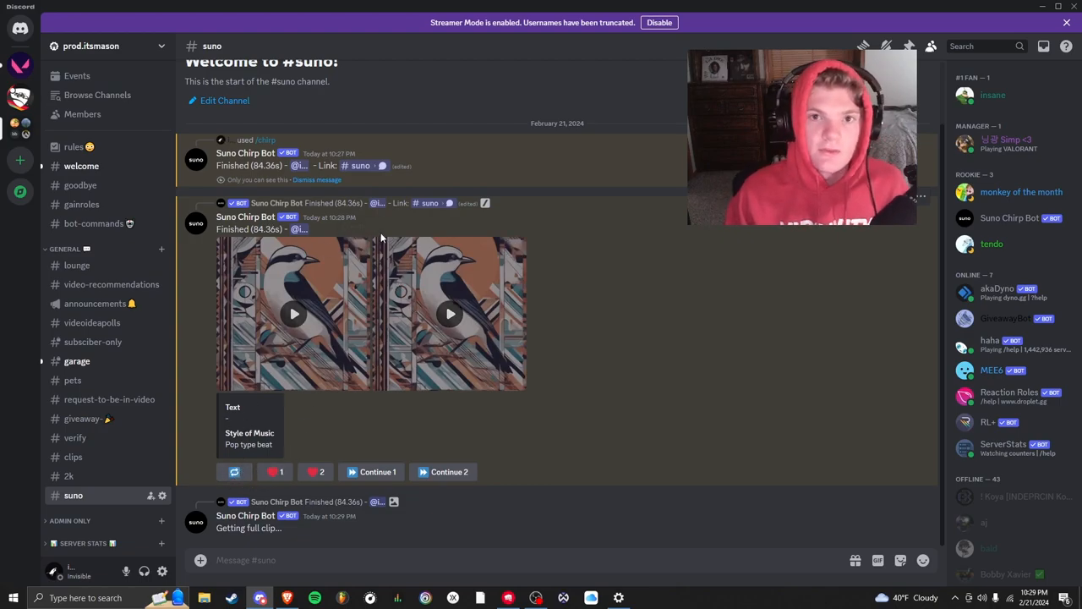
scroll(down, 3)
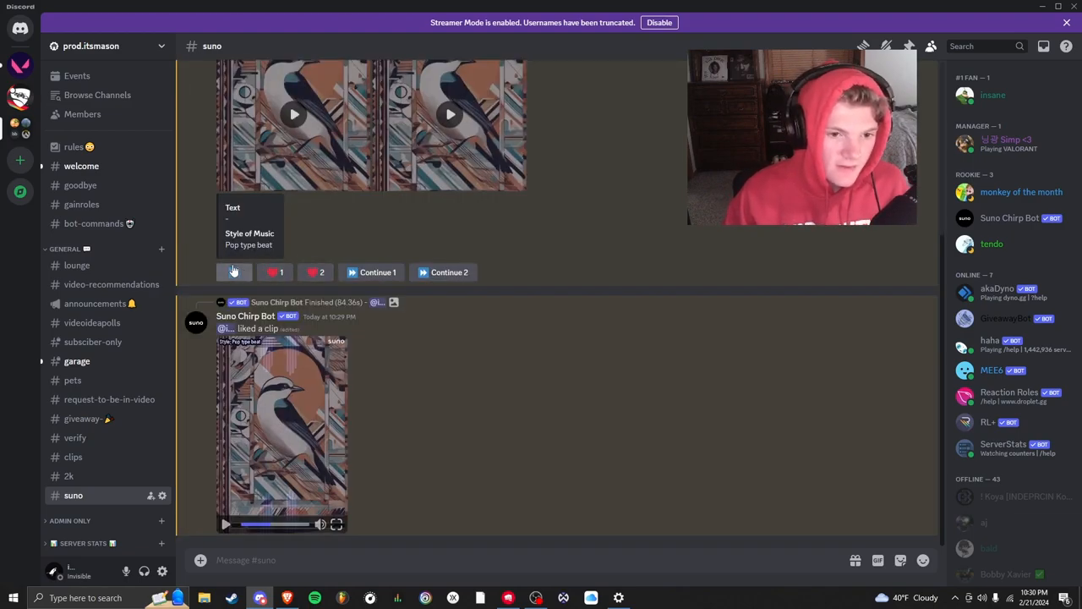
mouse_move(288, 416)
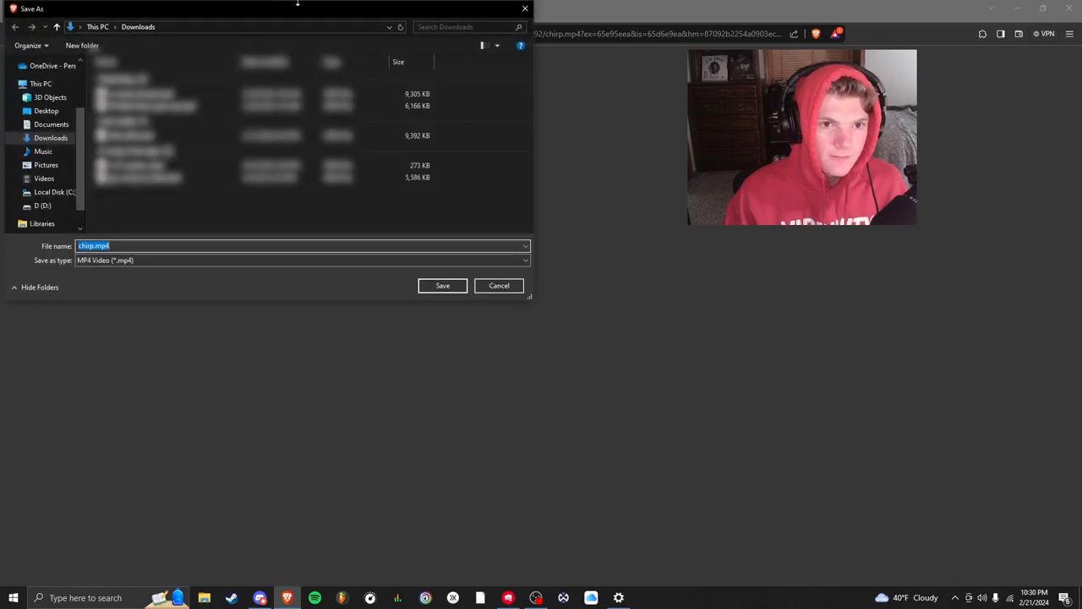
mouse_move(443, 284)
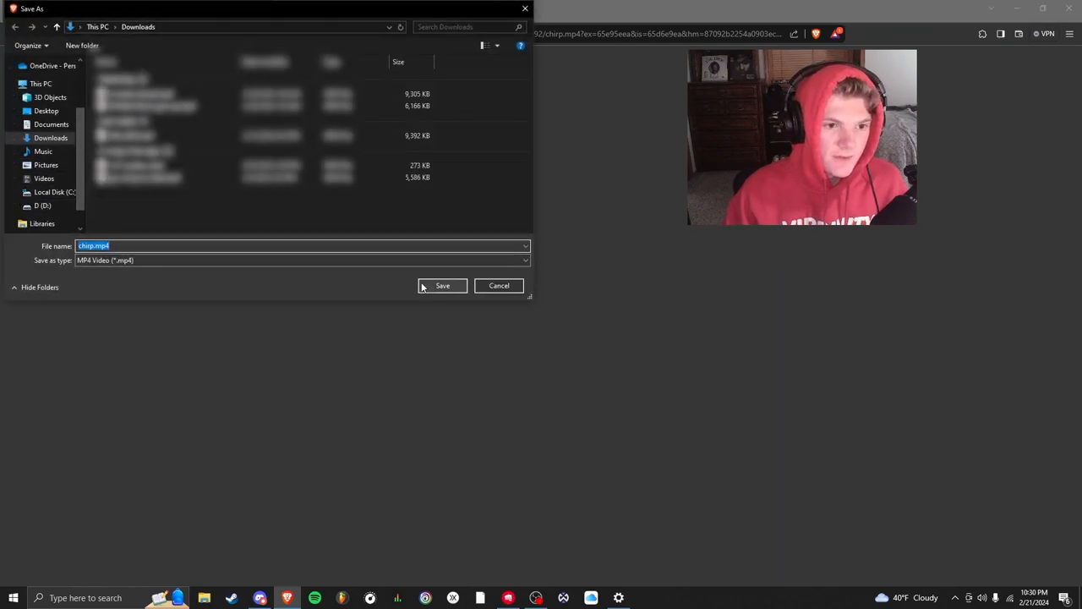
click(443, 285)
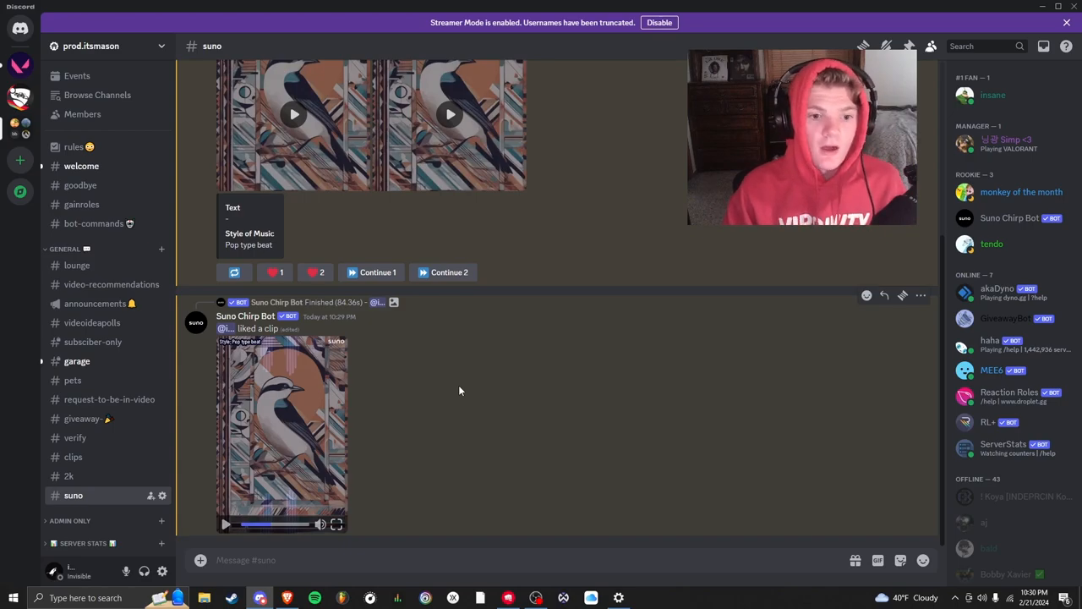
Step: Submit a /chirp request for 'West coast 90s rap' with ChatGPT lyrics about 'Snoop dogg'
text(/chi)
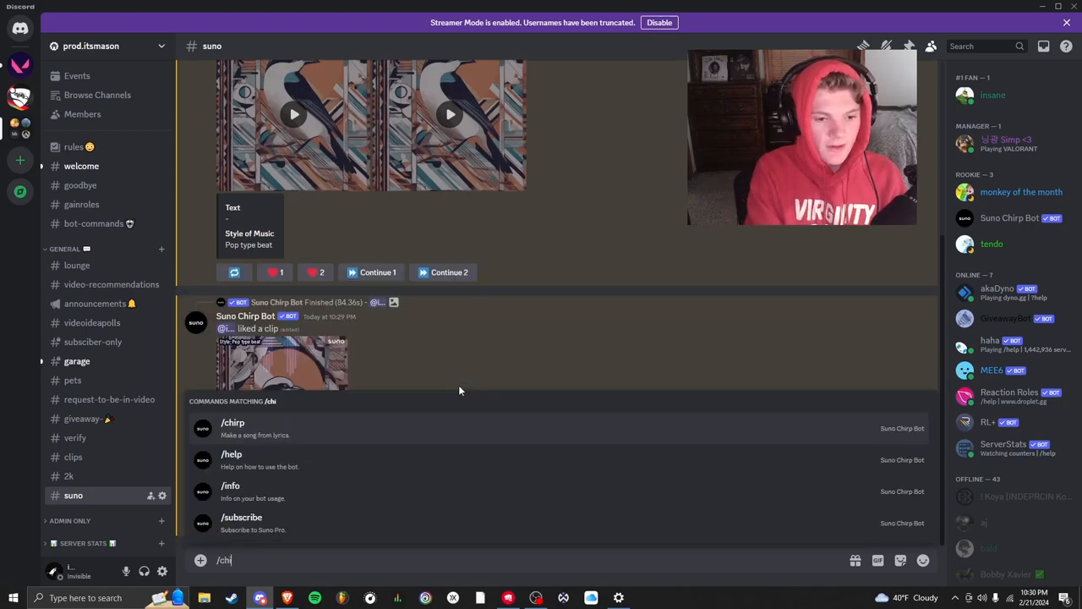
click(233, 423)
text(West)
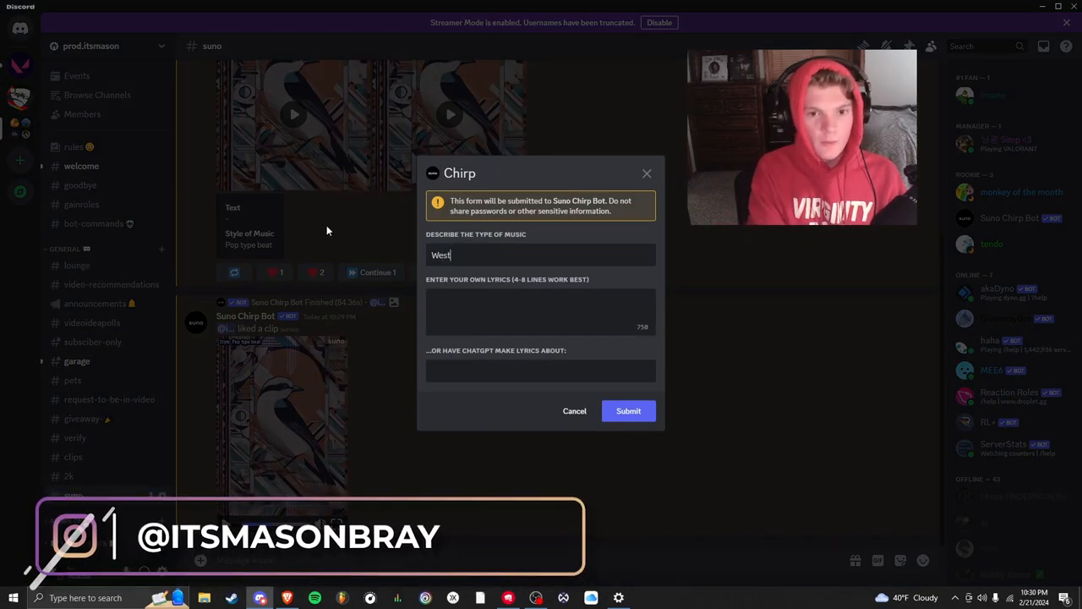
text(coast 90s)
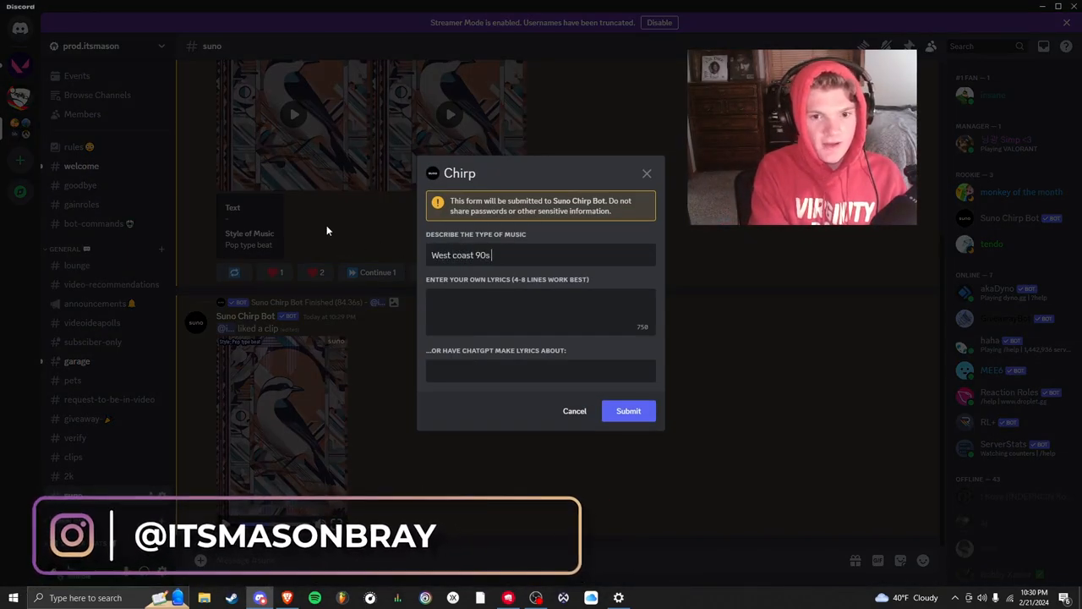
text(rap)
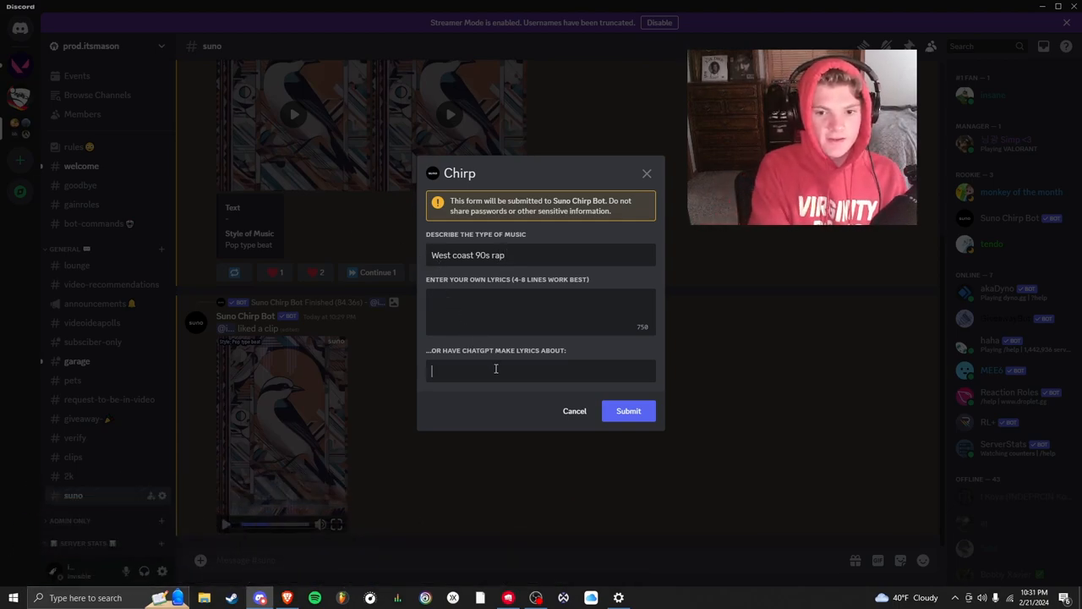
text(Snoop dogg)
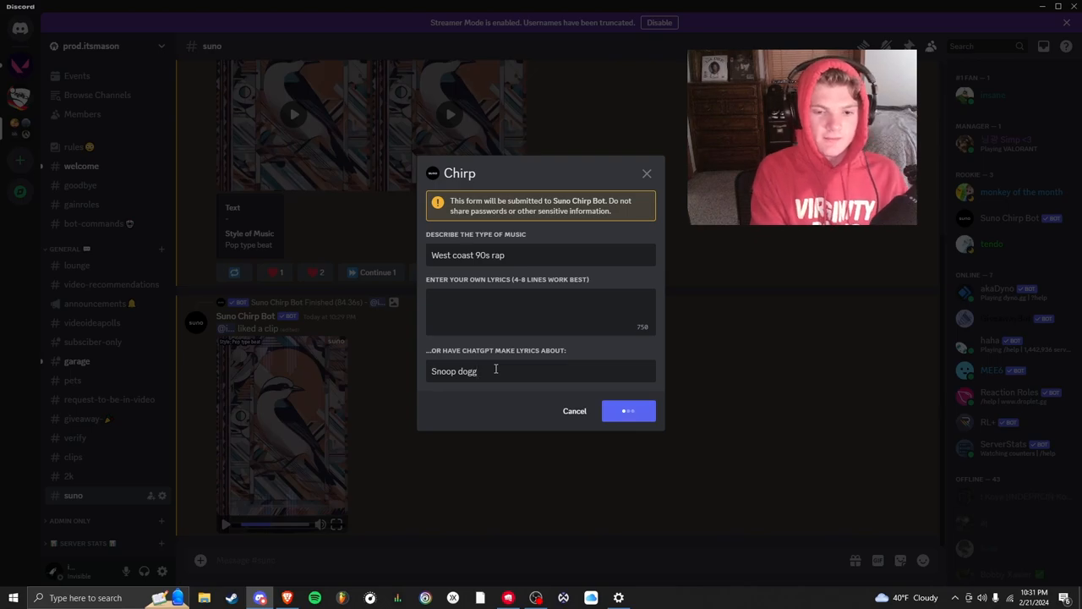
click(629, 410)
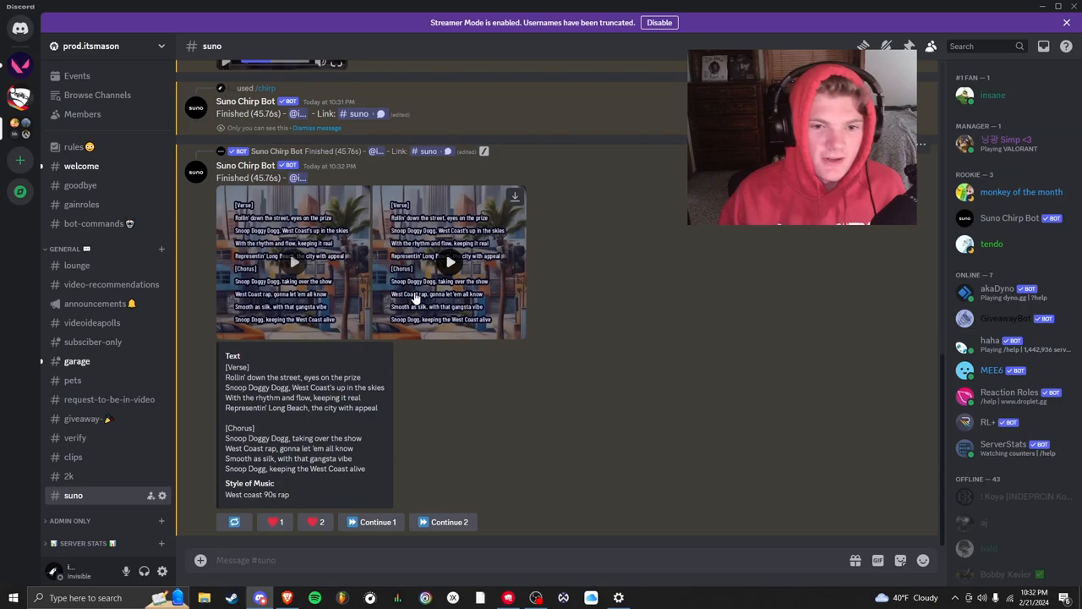
Step: Preview the rap song's enlarged cover with its Snoop Doggy Dogg lyrics
click(450, 262)
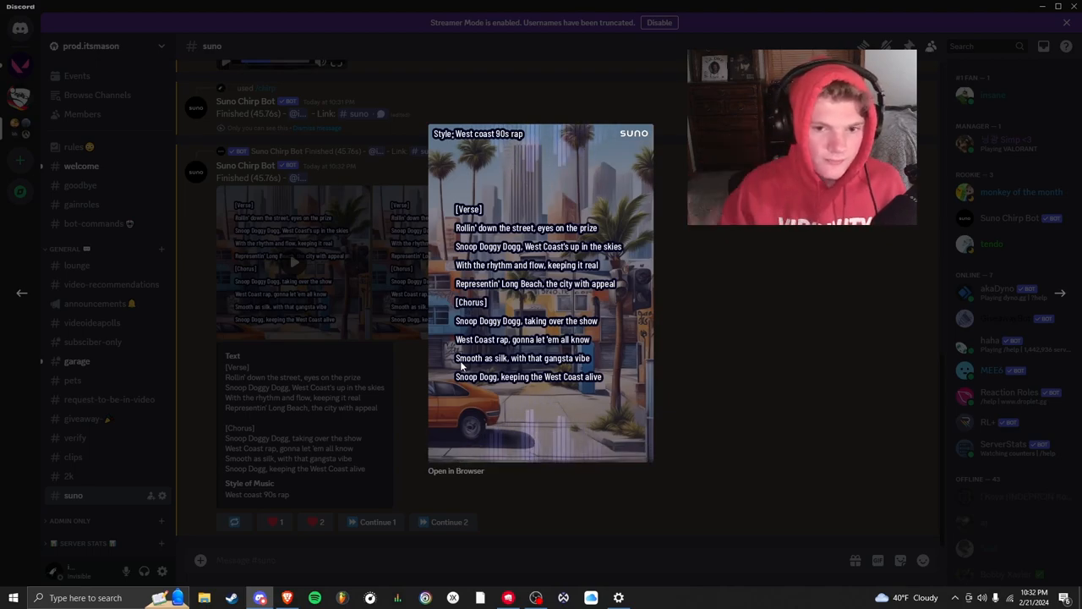
click(740, 326)
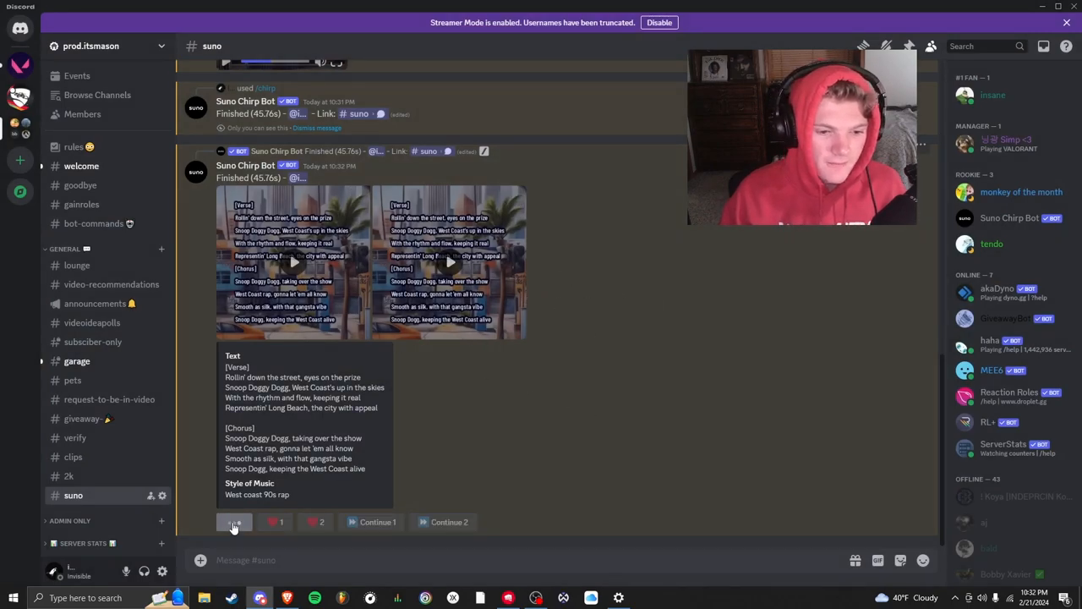
Step: Resubmit the Chirp form prefilled with the generated rap lyrics
click(233, 521)
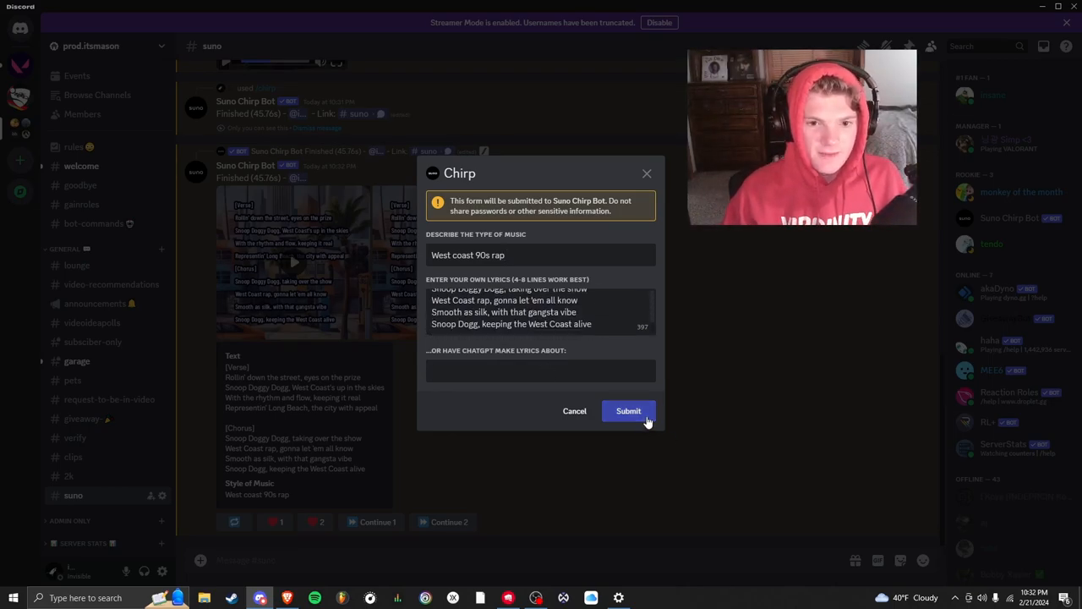
click(629, 411)
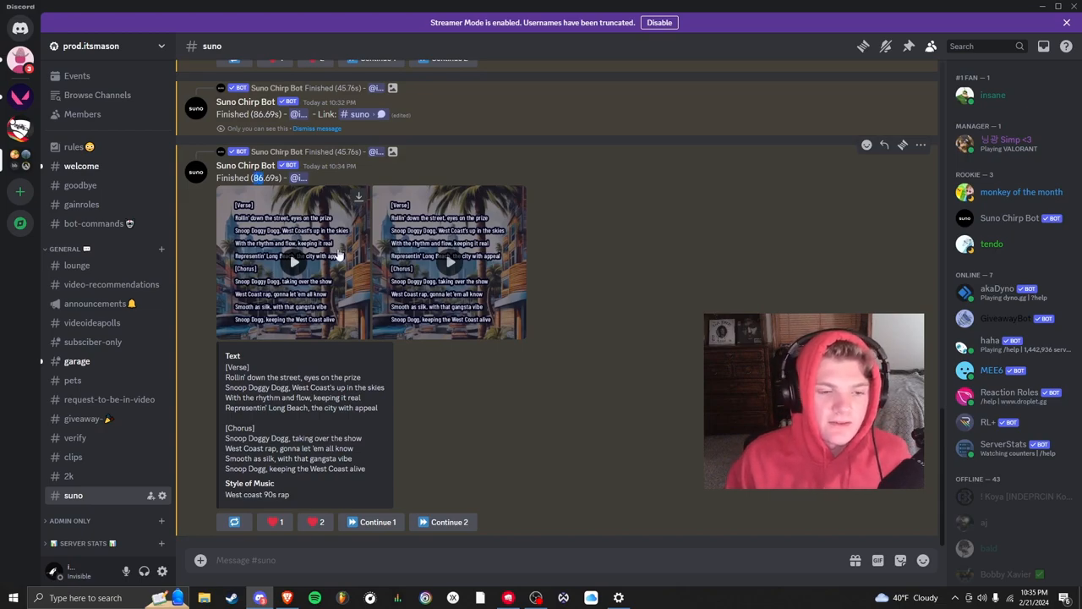
Step: Enlarge the newest West coast 90s rap song's cover and play its clip
click(294, 262)
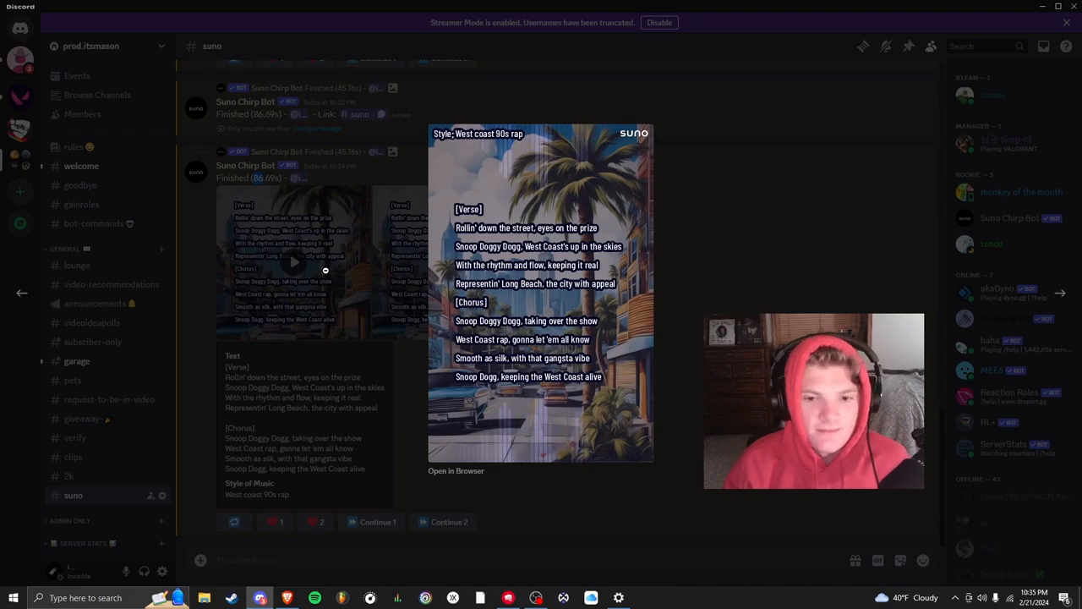
click(541, 291)
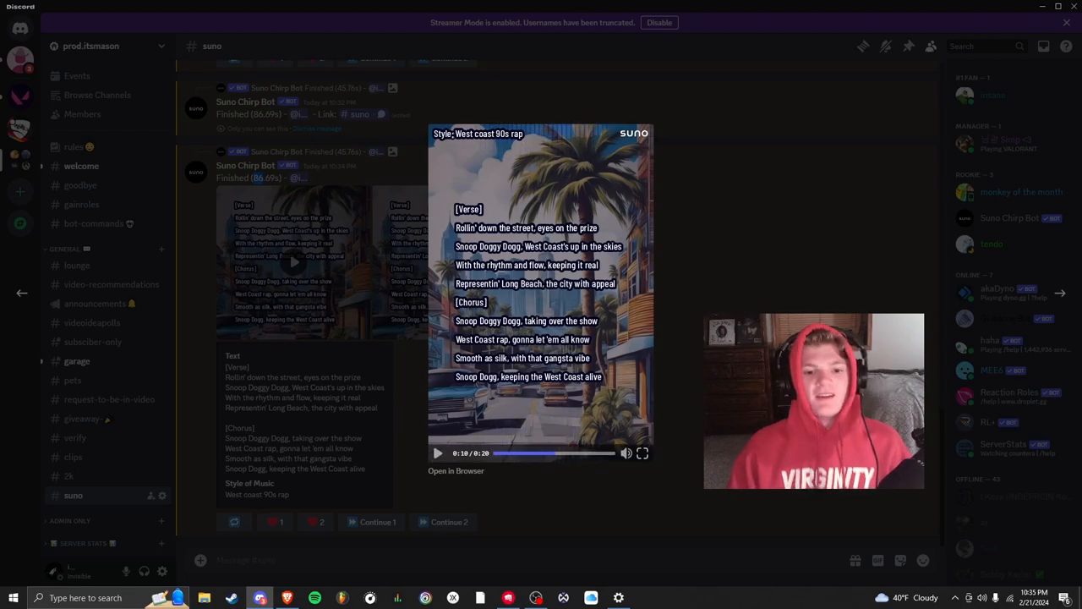